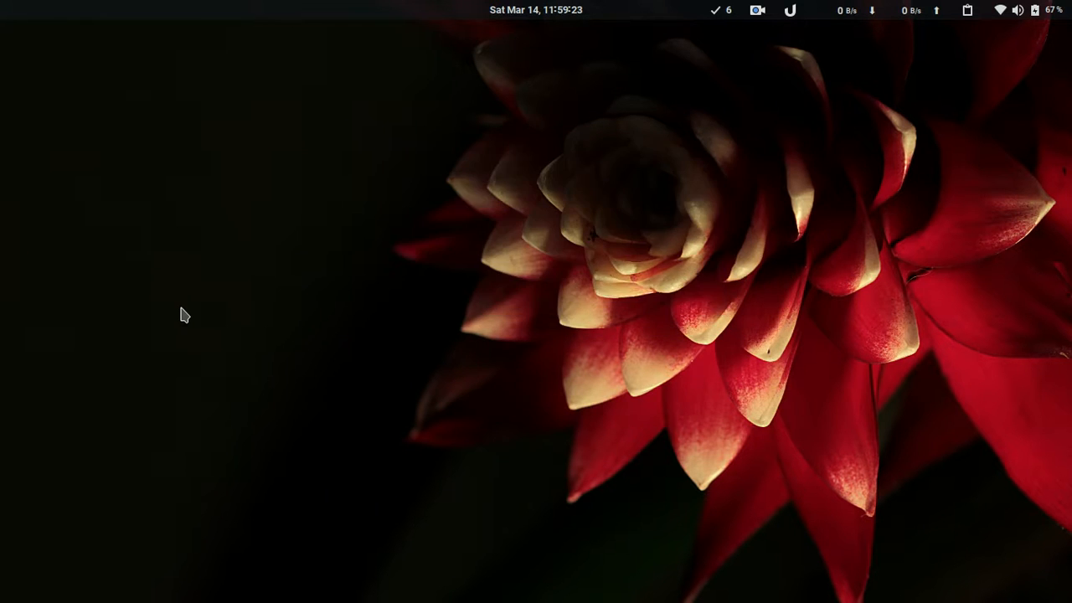
# - Enter a root shell with sudo su and the password, then exit back to the user prompt
pyautogui.write('sudo su')
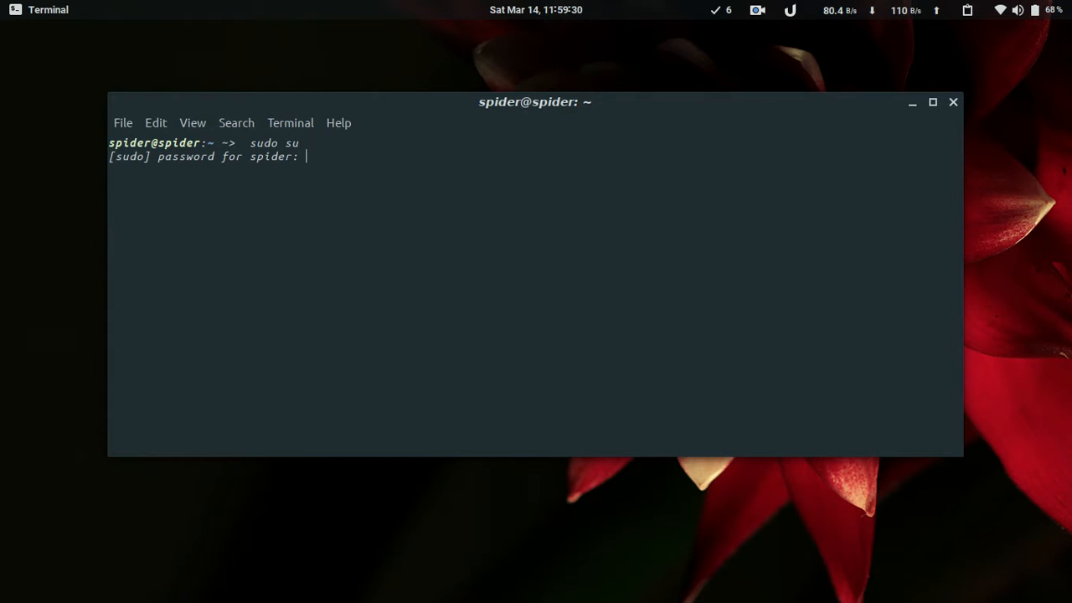
pyautogui.press('Return')
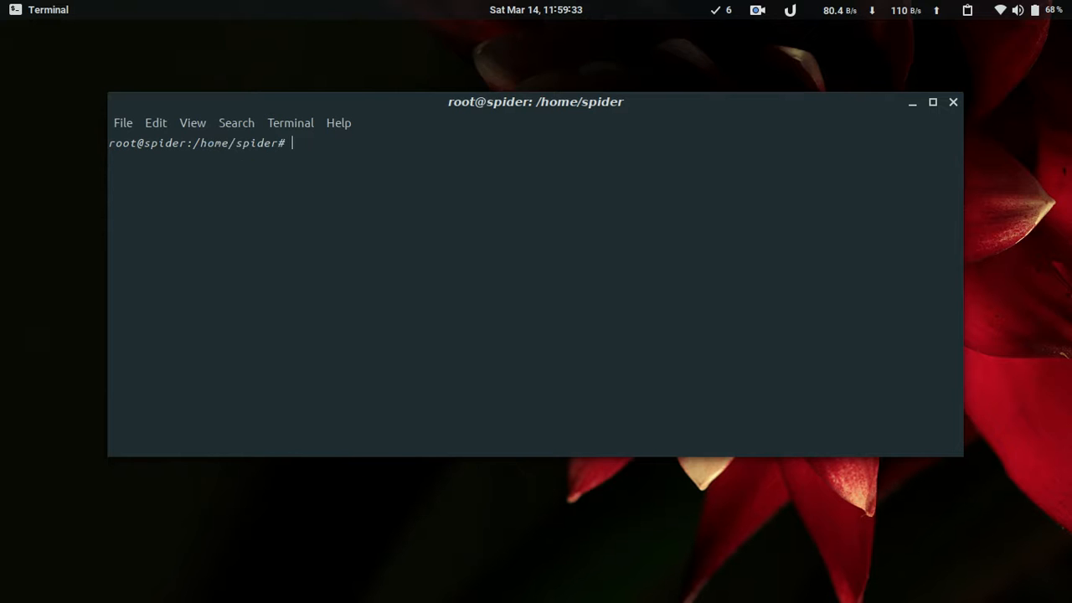
pyautogui.write('exit')
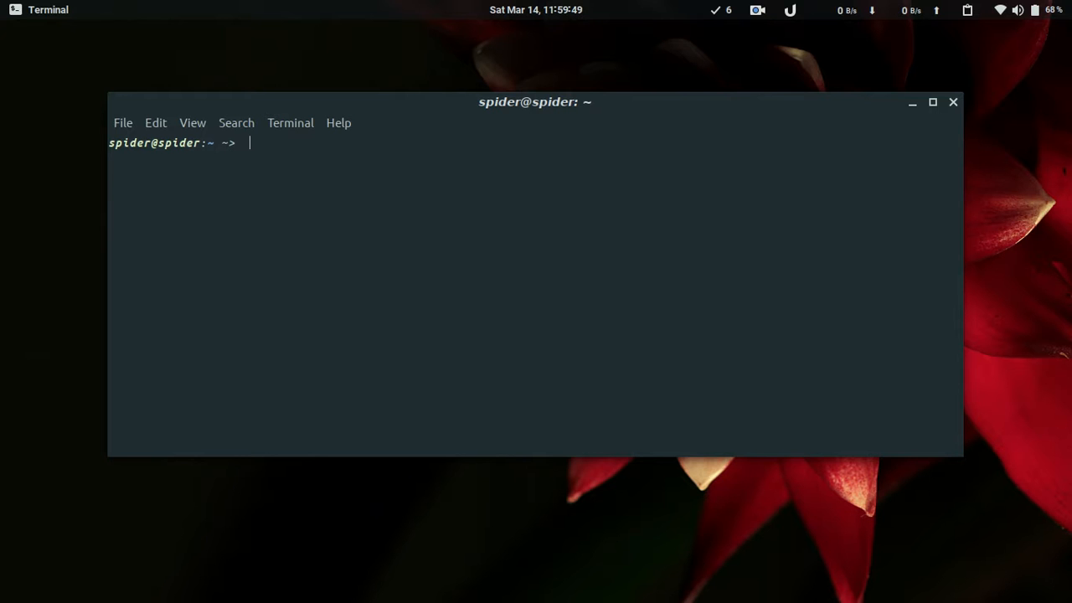
# - Run 'sudo gedit /etc/sudoers' to open the sudoers file as administrator
pyautogui.write('sudo /')
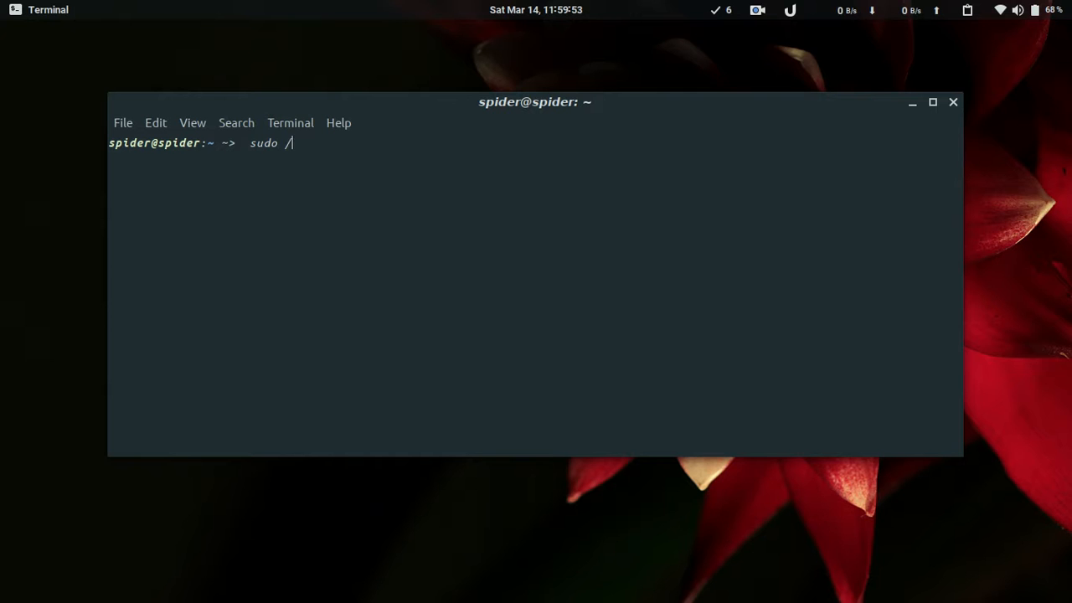
pyautogui.write('ge')
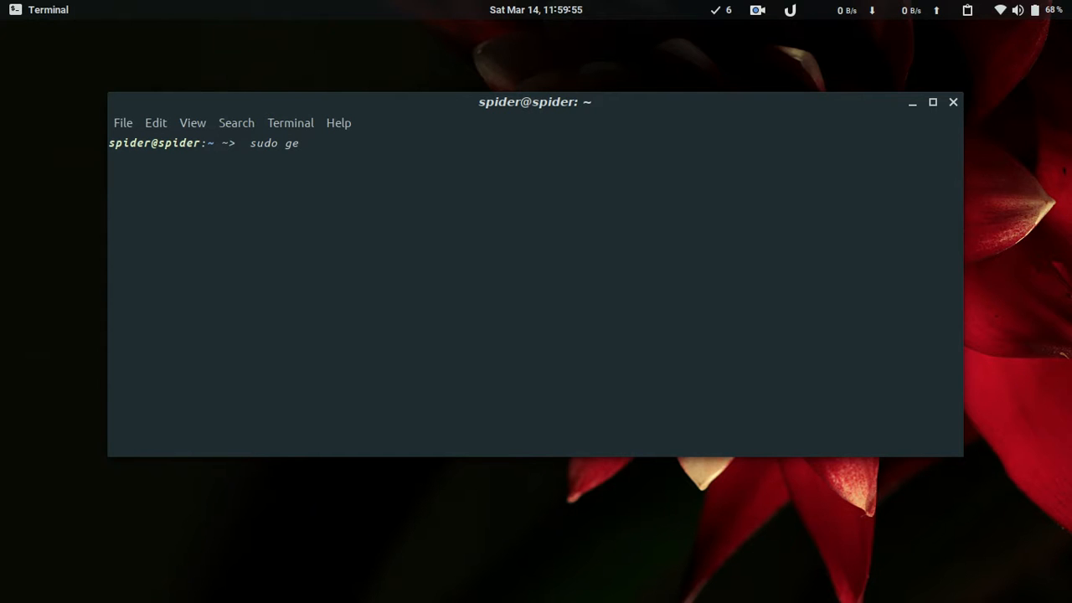
pyautogui.write('dit/')
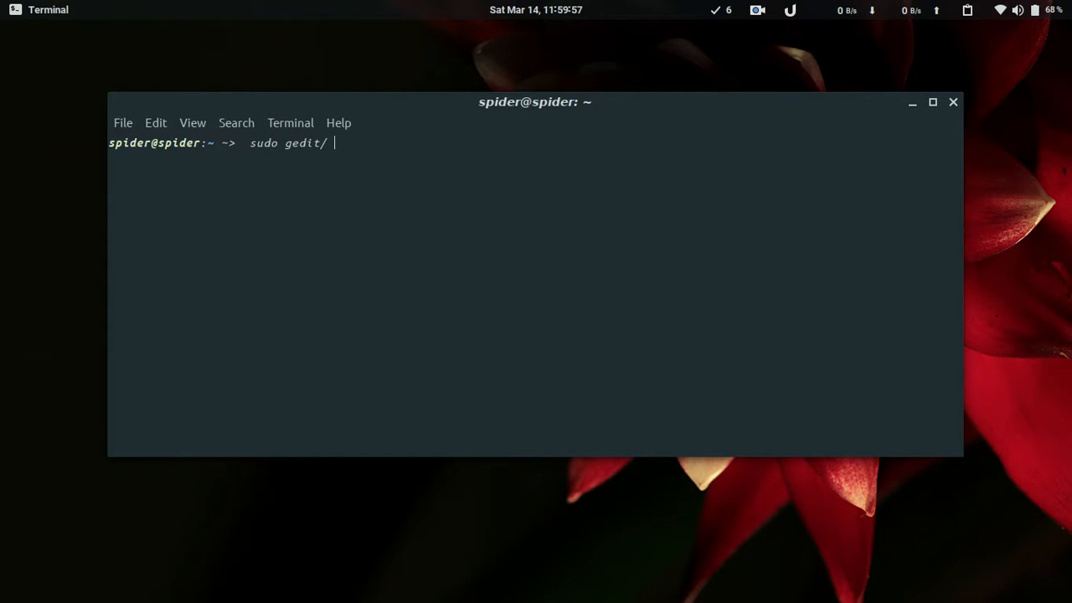
pyautogui.write('/etc')
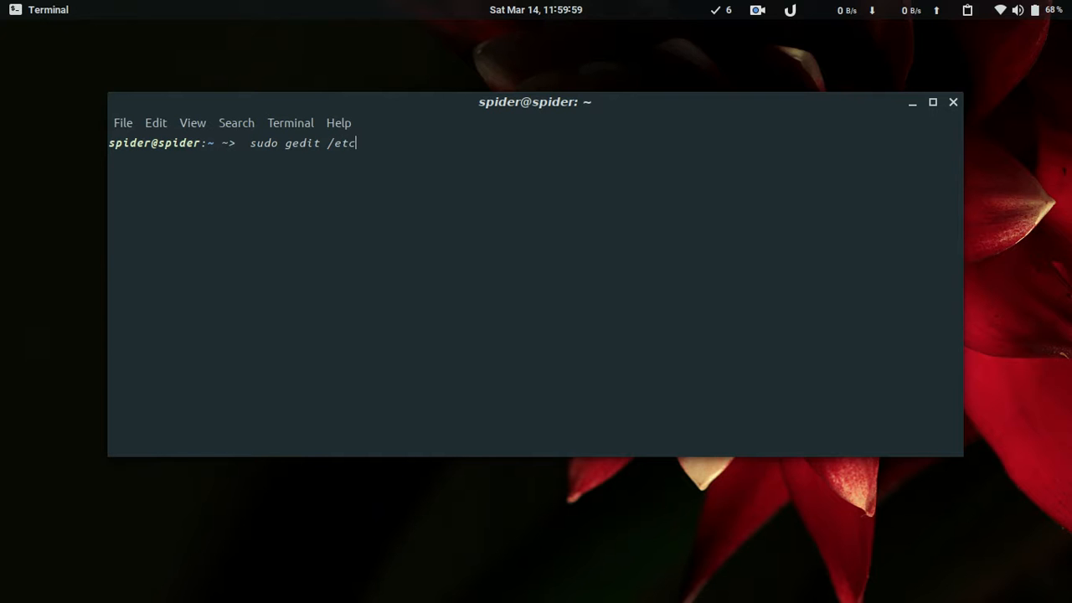
pyautogui.write('/sudo')
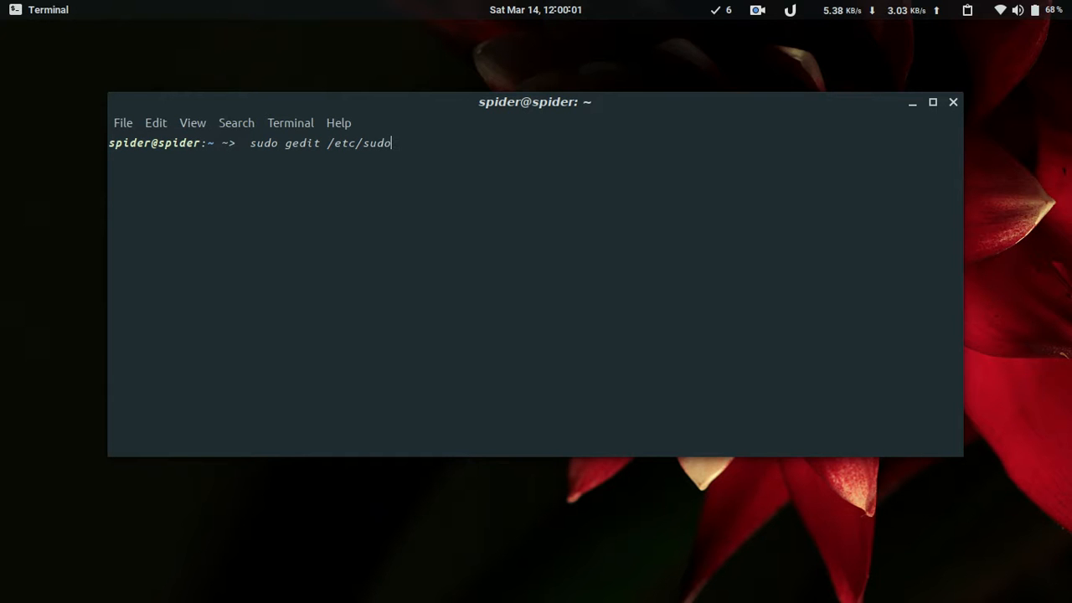
pyautogui.write('ers')
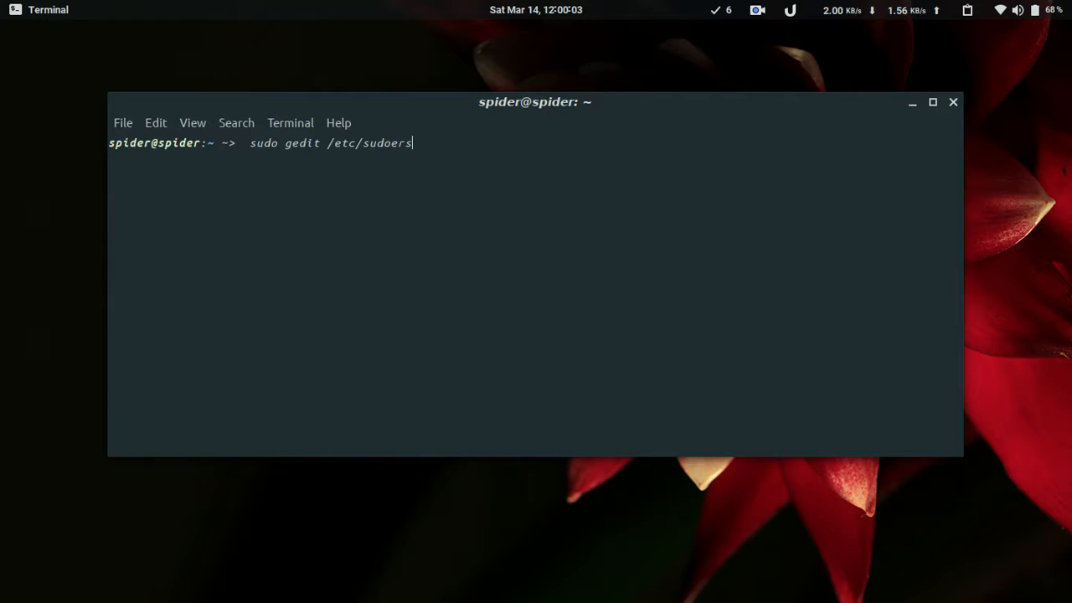
pyautogui.press('Return')
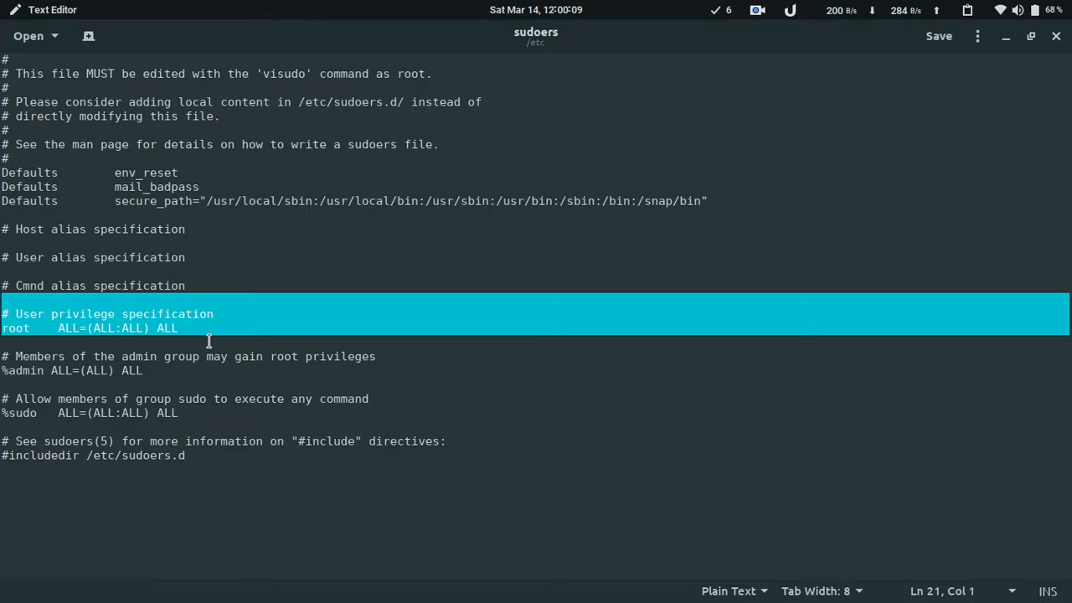
# - Place the cursor on the empty line below '#includedir /etc/sudoers.d'
pyautogui.click(238, 481)
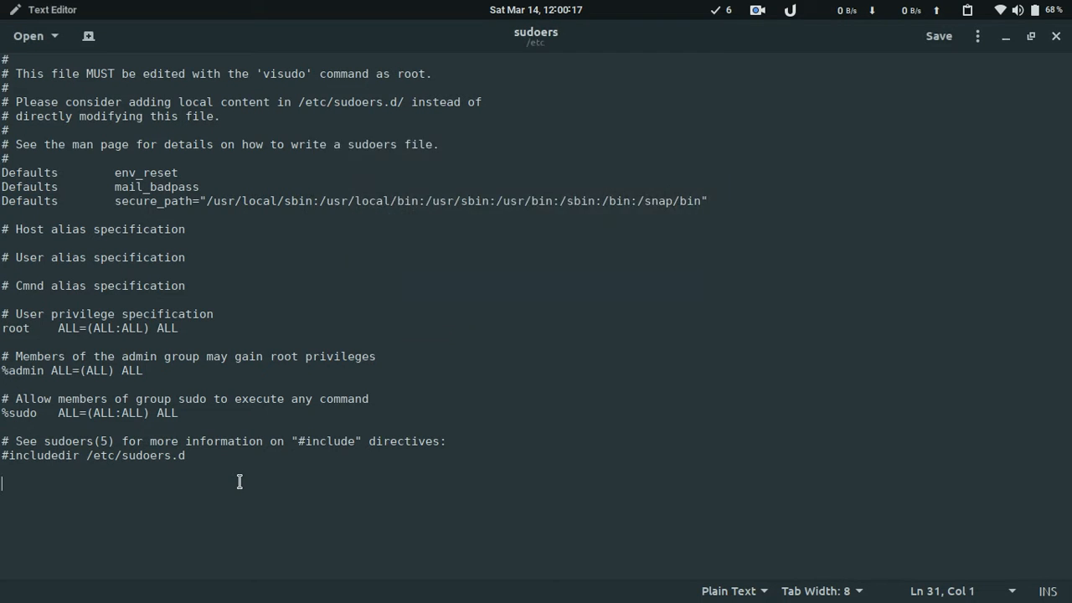
# - Run echo "$USER" in the terminal to print the username for copying
pyautogui.write('echo')
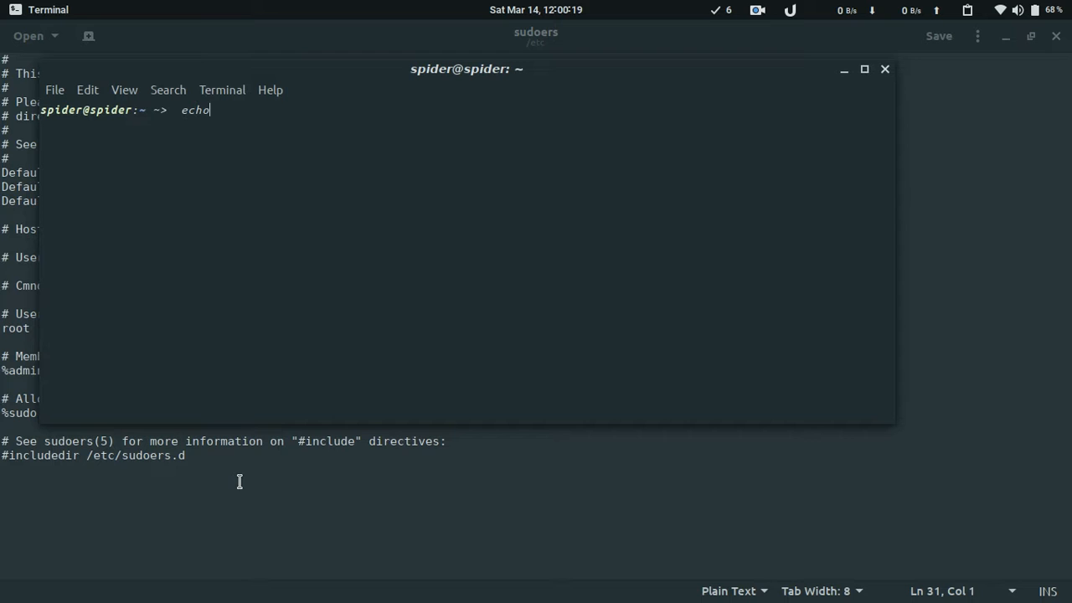
pyautogui.write('"')
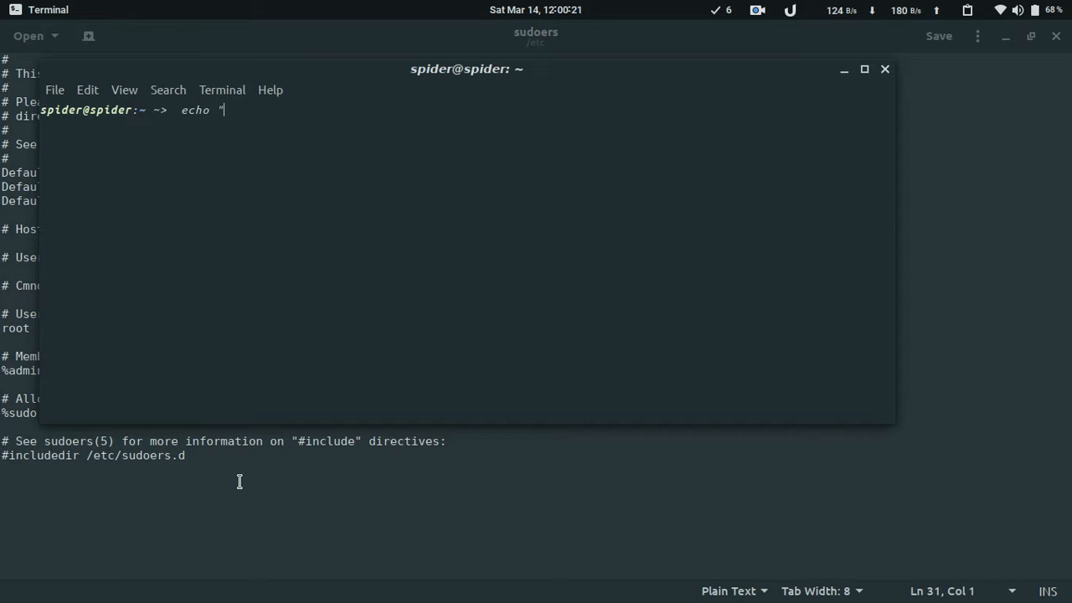
pyautogui.write('$USE')
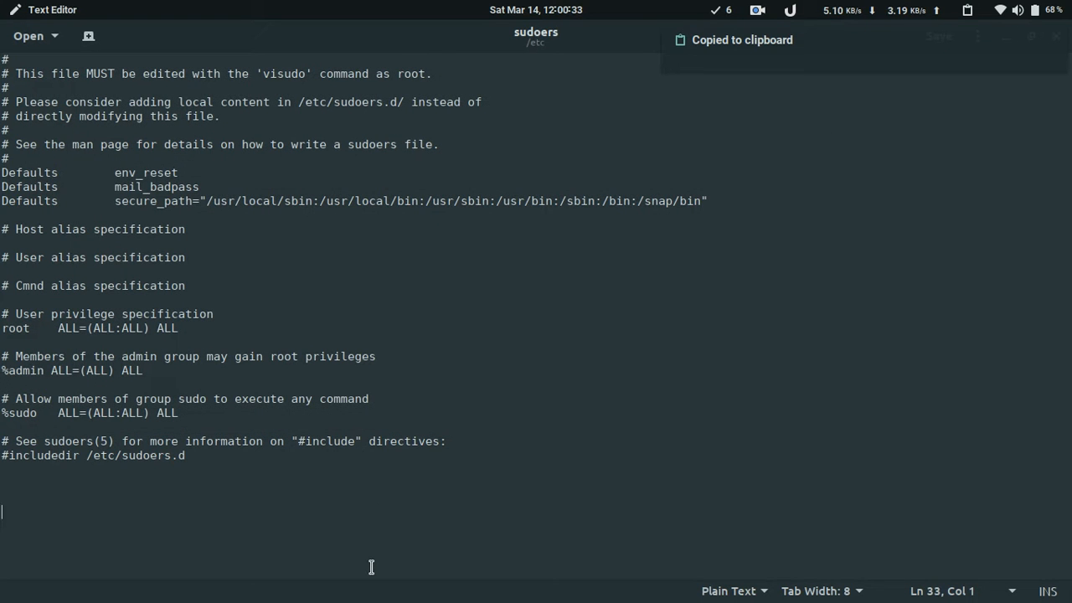
# - Type 'spider ALL=(ALL)NOPASSWD:ALL' as the last sudoers line and save the file
pyautogui.write('spider')
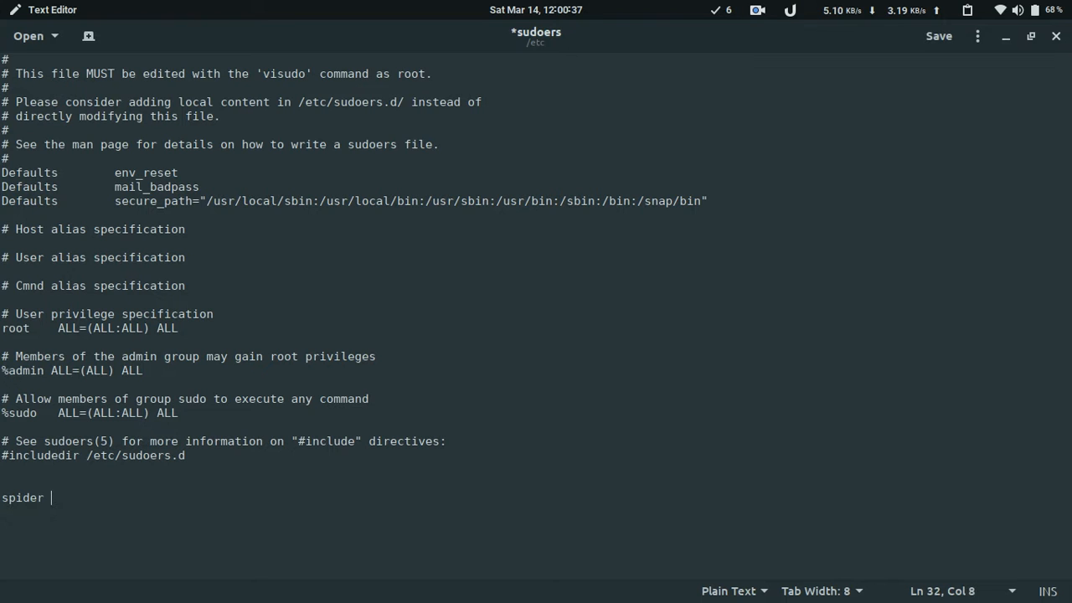
pyautogui.write('ALL=')
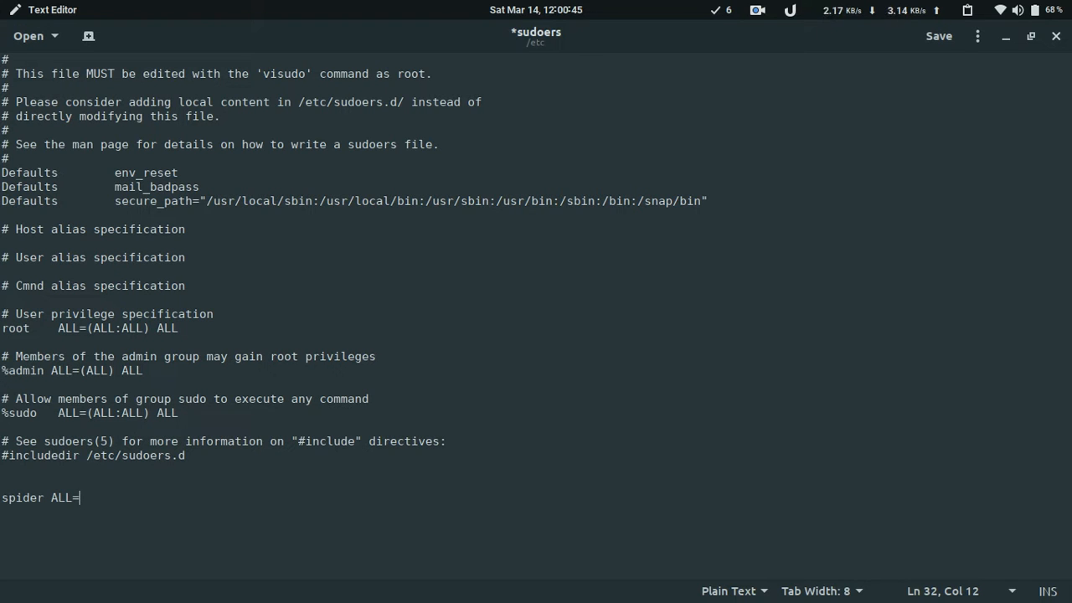
pyautogui.write('(ALL')
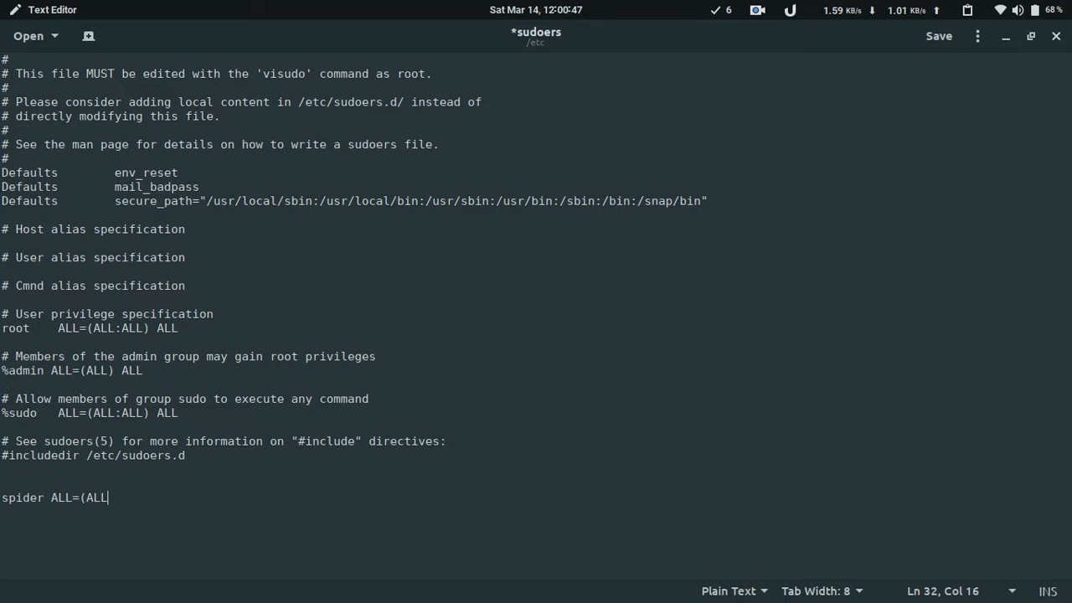
pyautogui.write('NO')
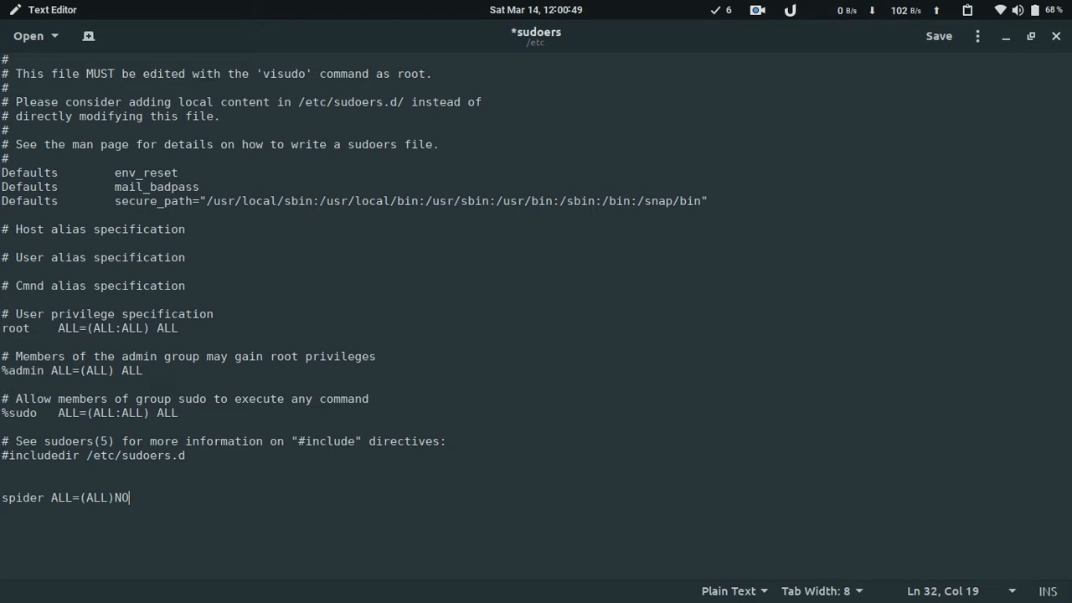
pyautogui.write('PASS')
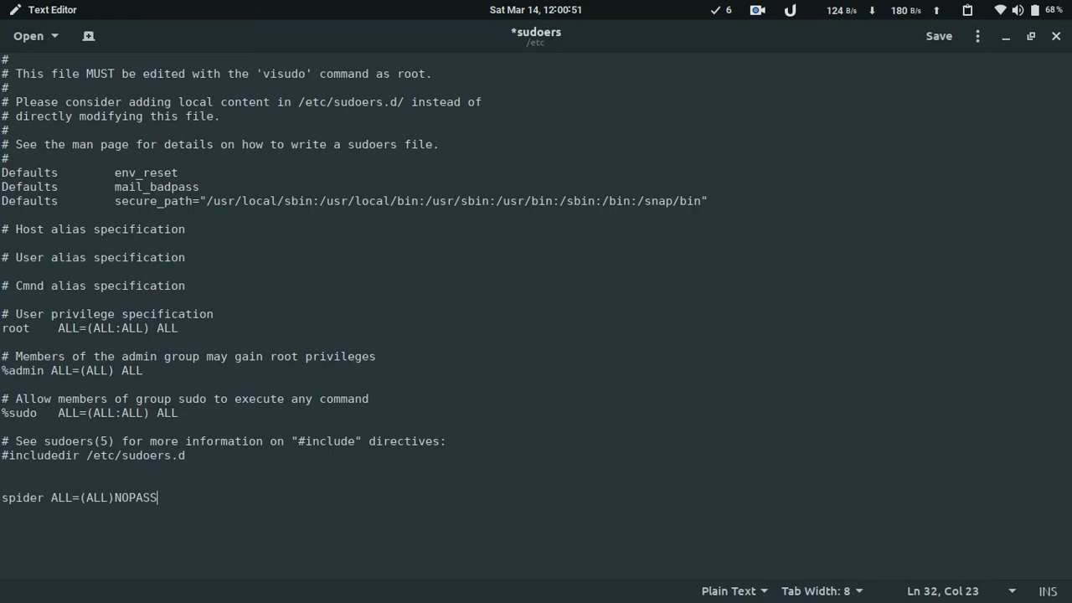
pyautogui.write('WD')
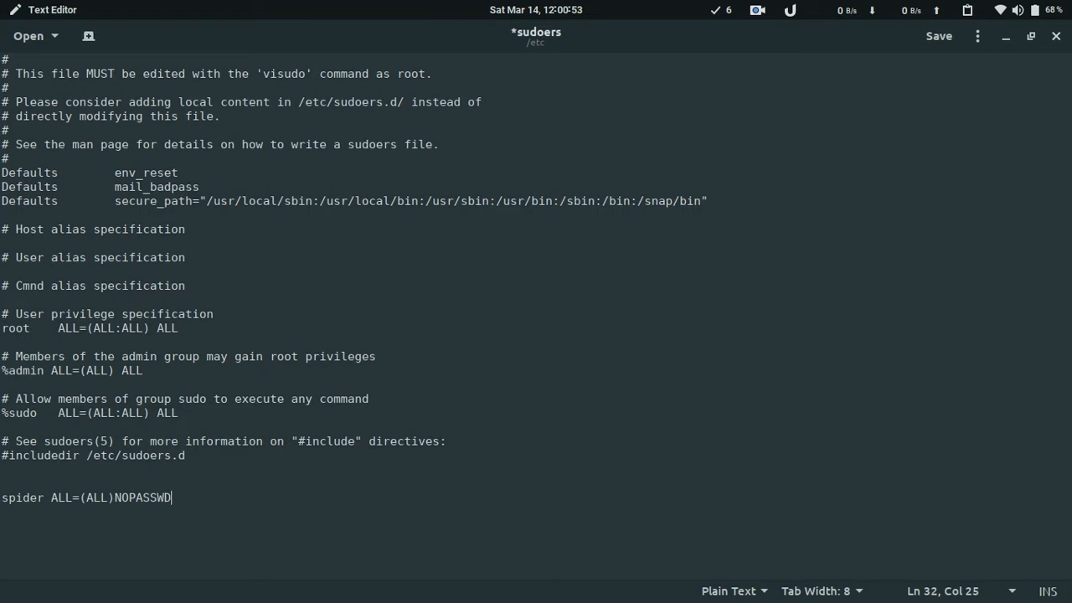
pyautogui.write(':ALL')
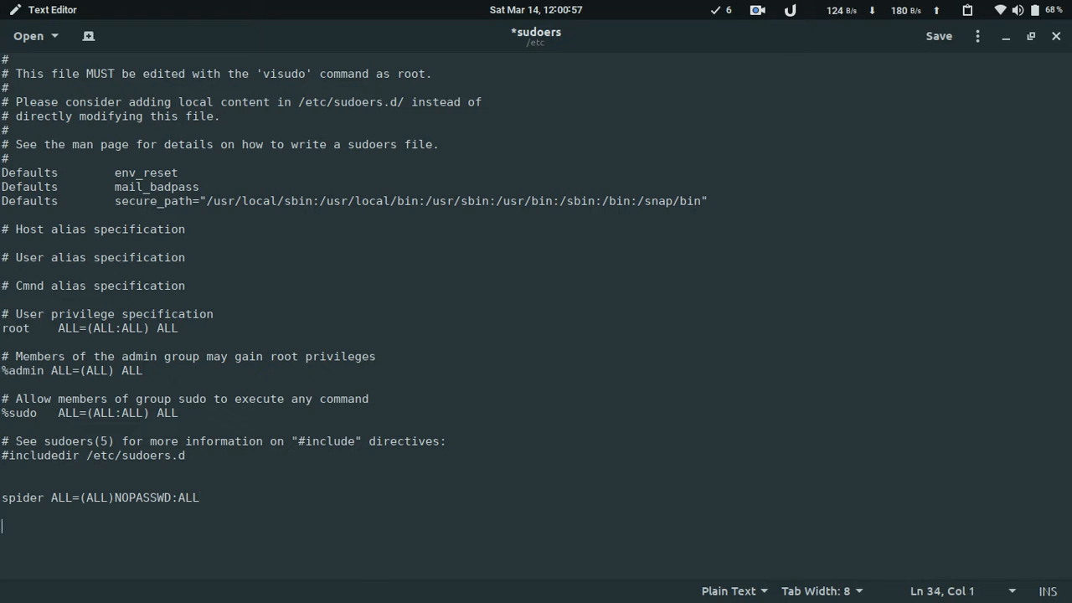
pyautogui.click(938, 35)
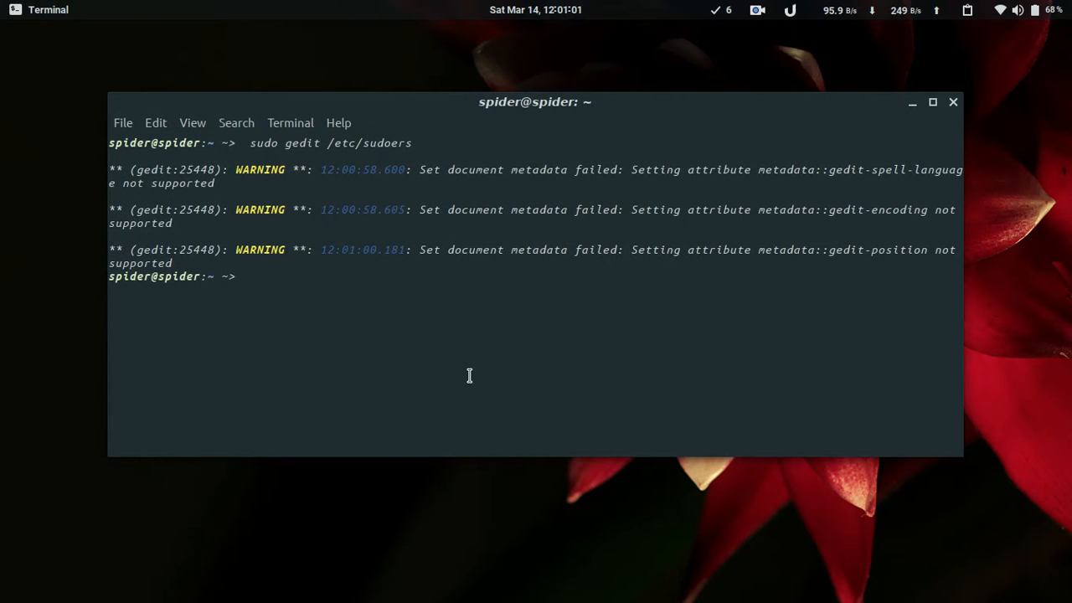
# - Clear the screen, enter root via sudo su without a password, then exit
pyautogui.write('ex')
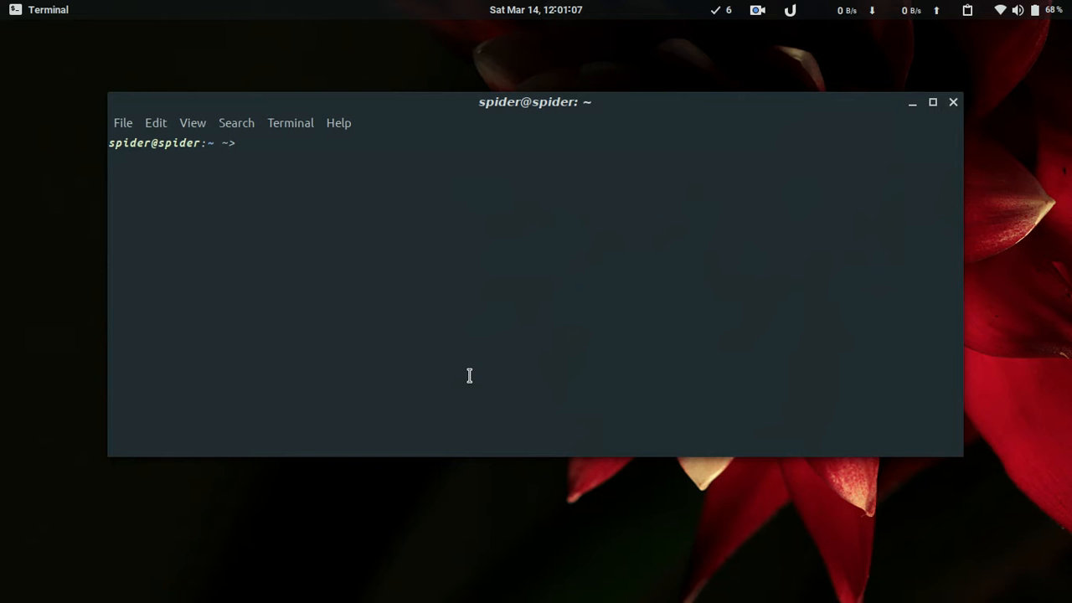
pyautogui.write('sudo su')
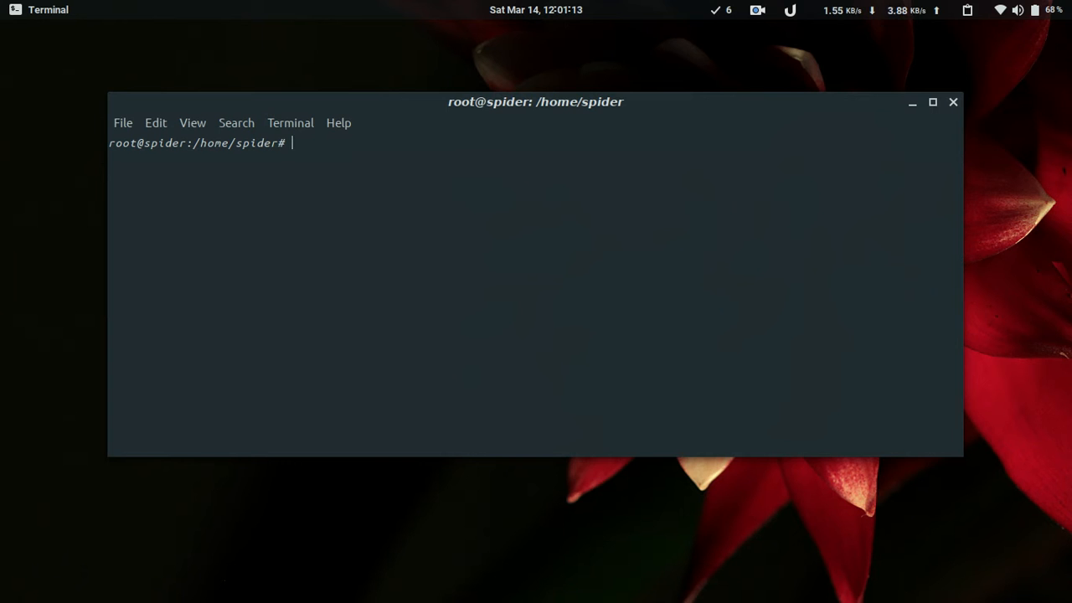
pyautogui.write('exit')
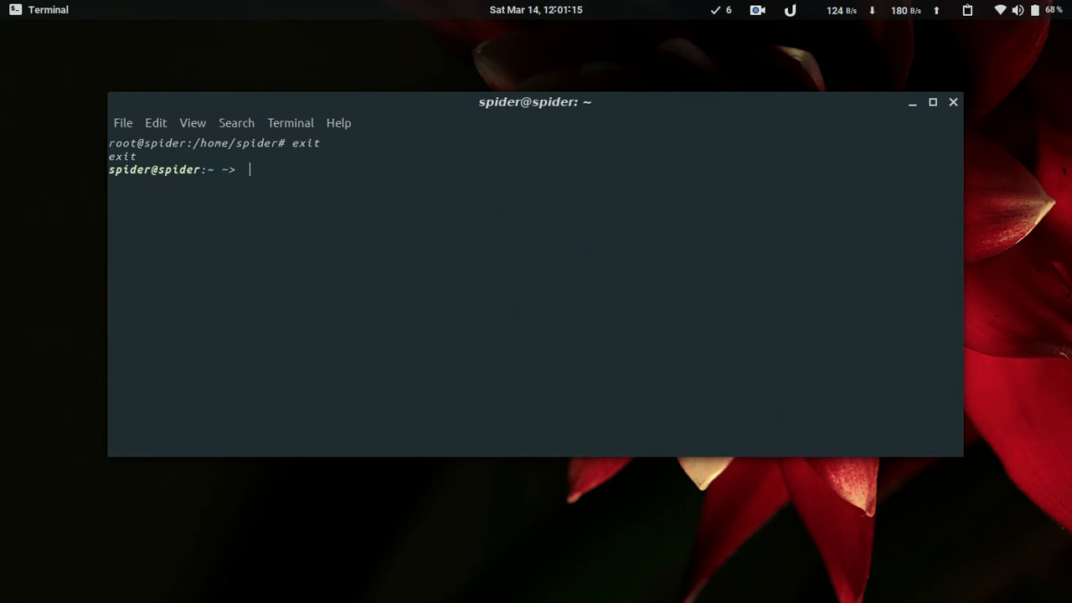